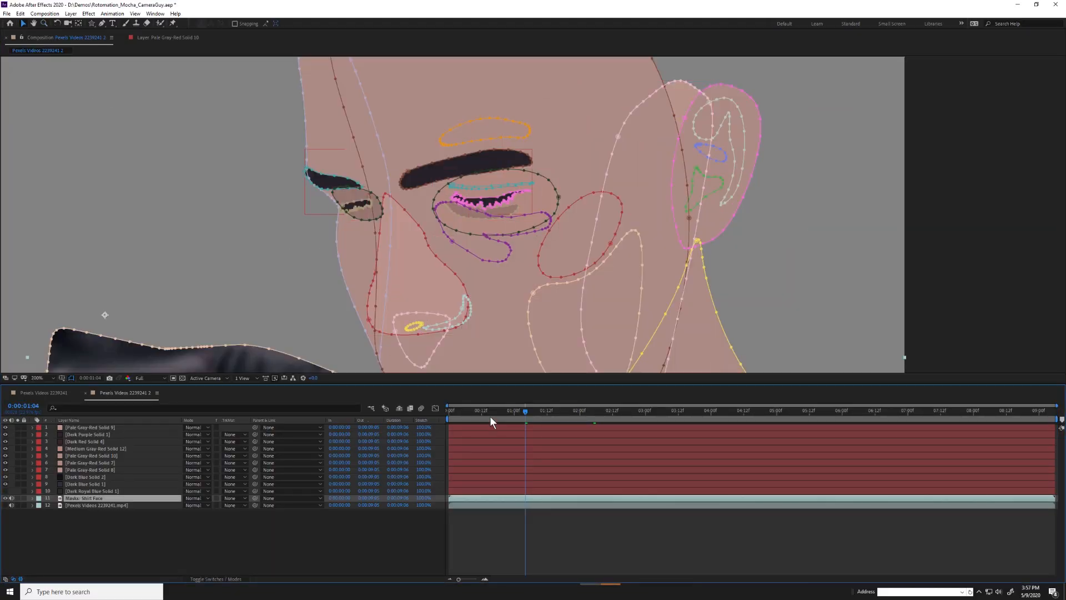
Apply the Mocha Pro effect to the camera-guy footage layer and launch the Mocha Pro interface
{"action": "left_click", "coordinate": [86, 13]}
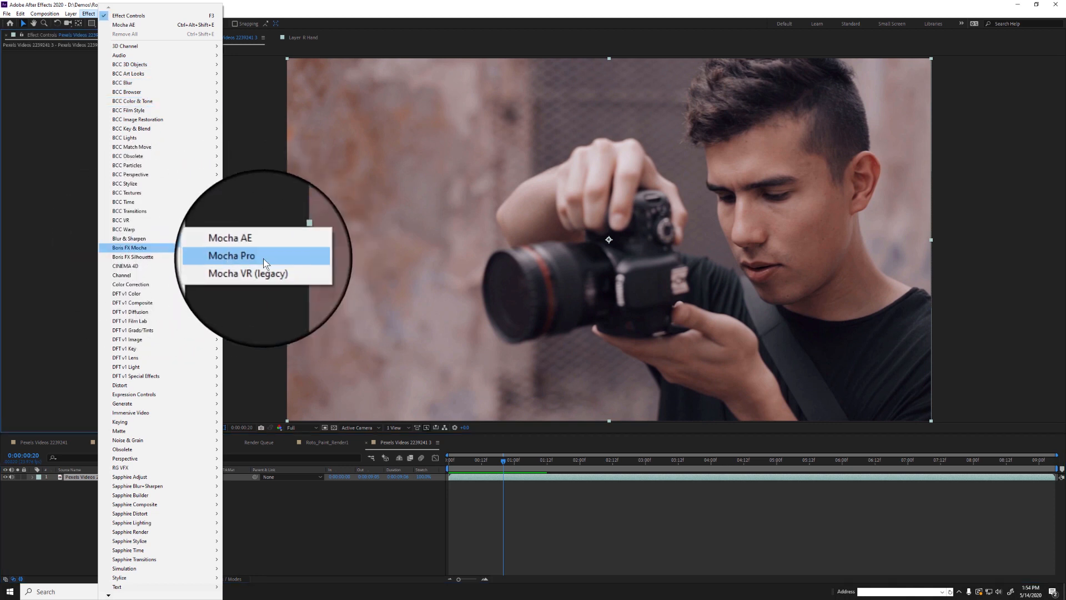
{"action": "left_click", "coordinate": [231, 255]}
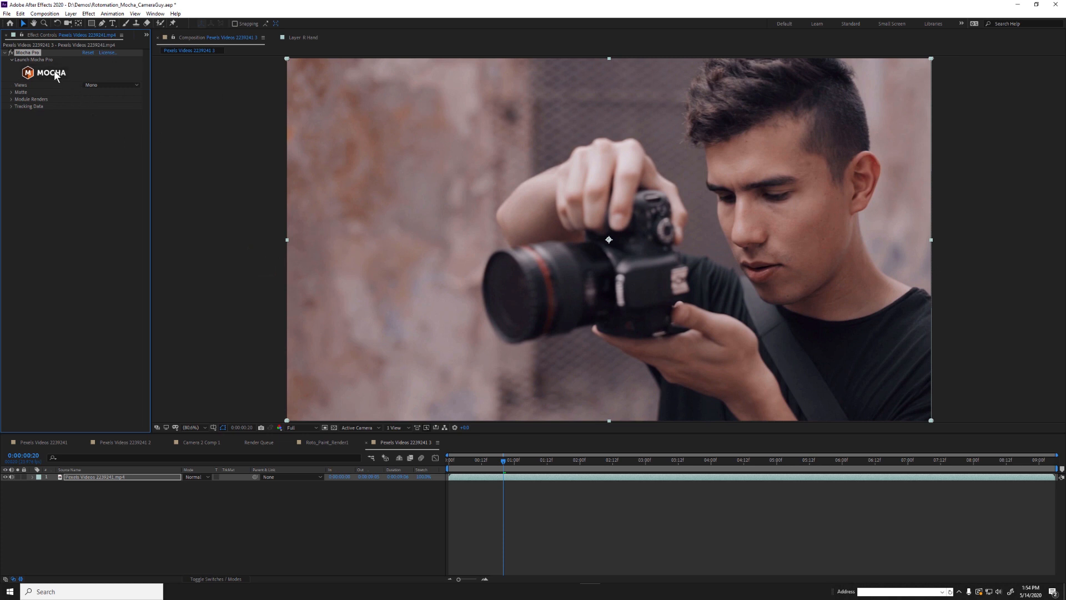
{"action": "left_click", "coordinate": [50, 73]}
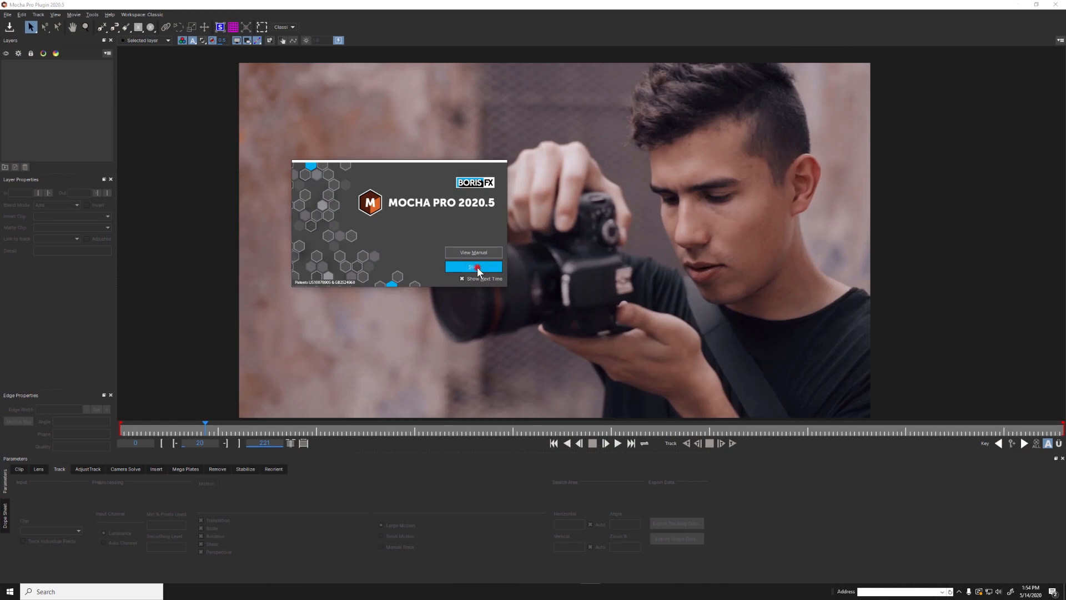
Dismiss the splash screen, draw the Ear Base spline and link it to Ear track
{"action": "left_click", "coordinate": [473, 267]}
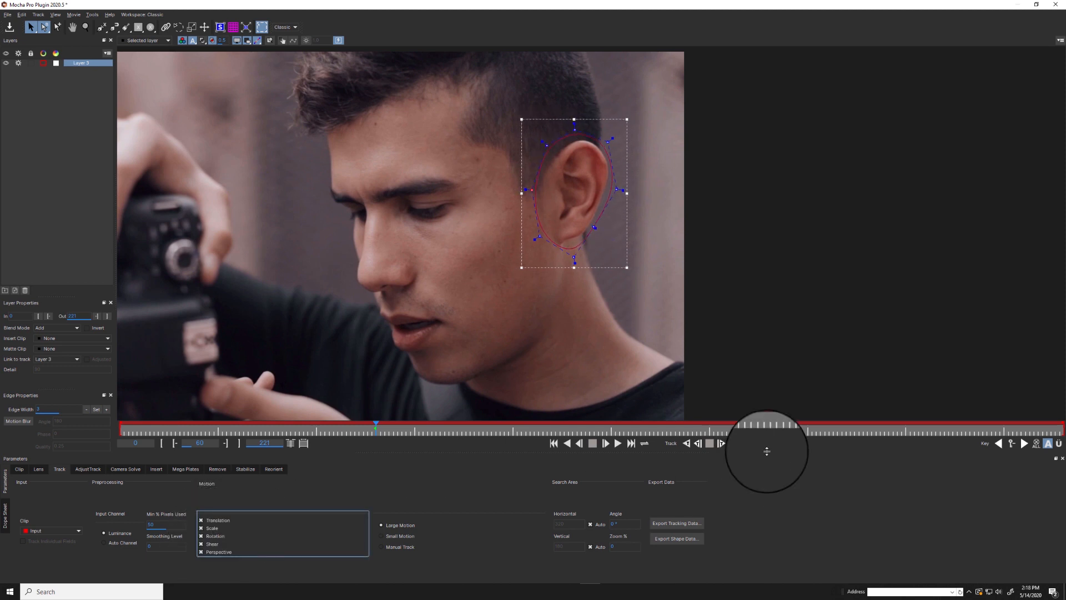
{"action": "left_click", "coordinate": [617, 444]}
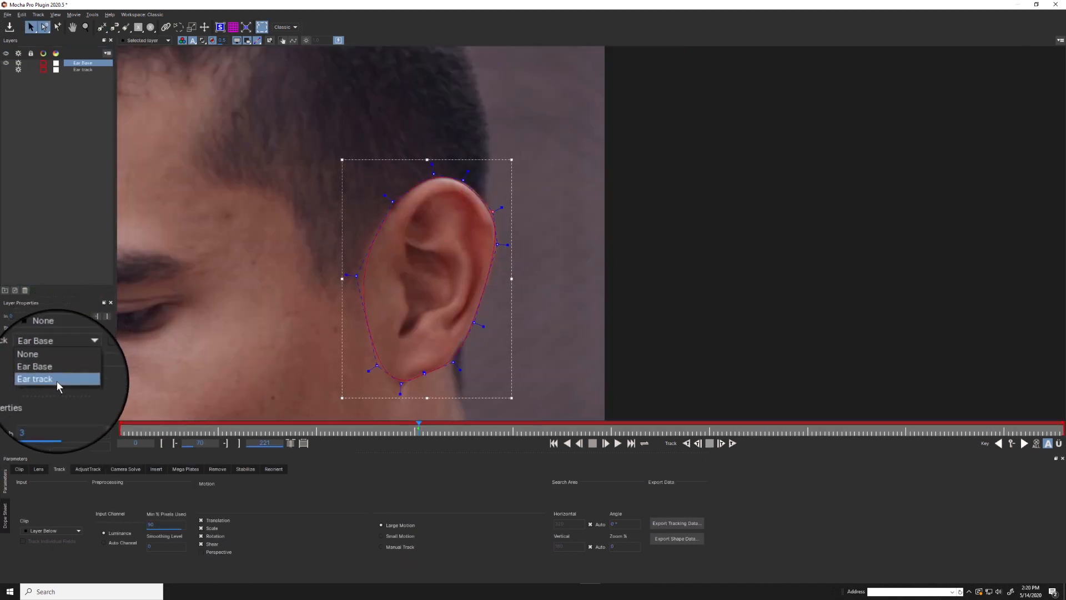
{"action": "left_click", "coordinate": [35, 379]}
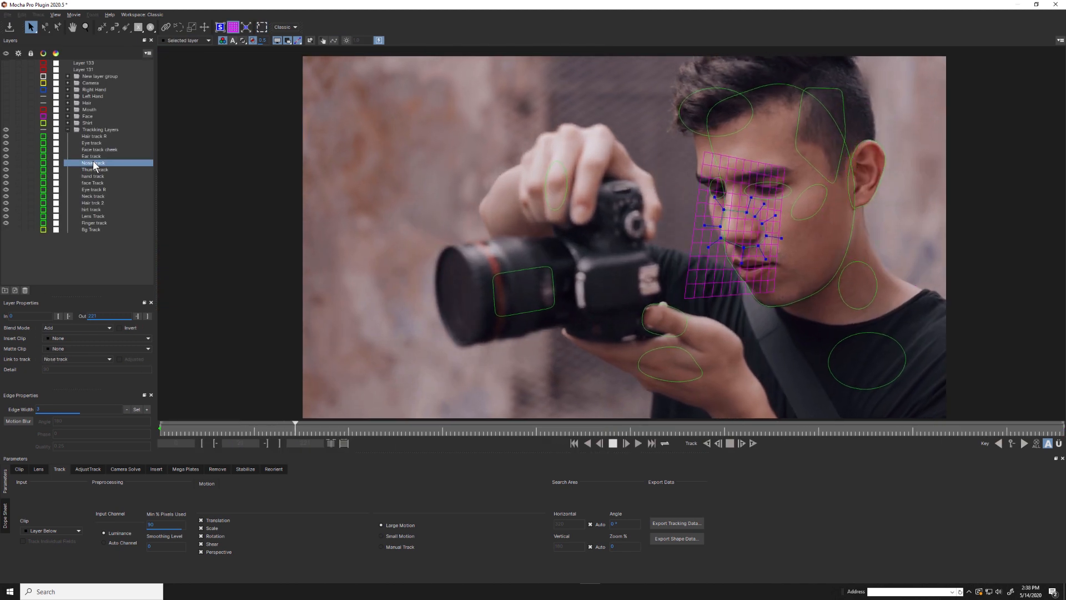
Review the hand and face tracked surfaces and play the clip to check the lip tracking
{"action": "left_click", "coordinate": [93, 175]}
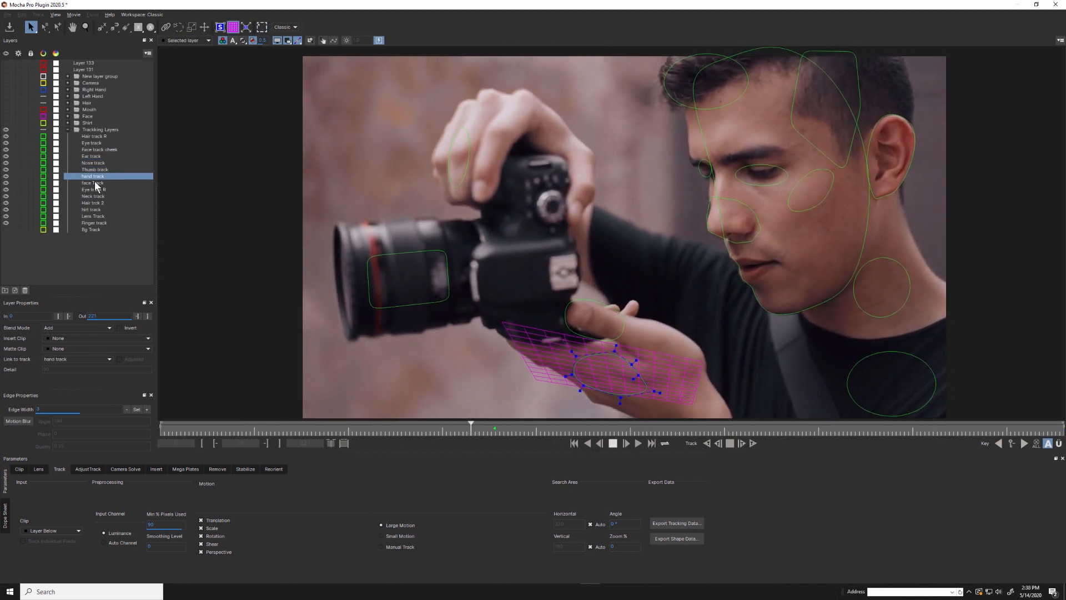
{"action": "left_click", "coordinate": [93, 189]}
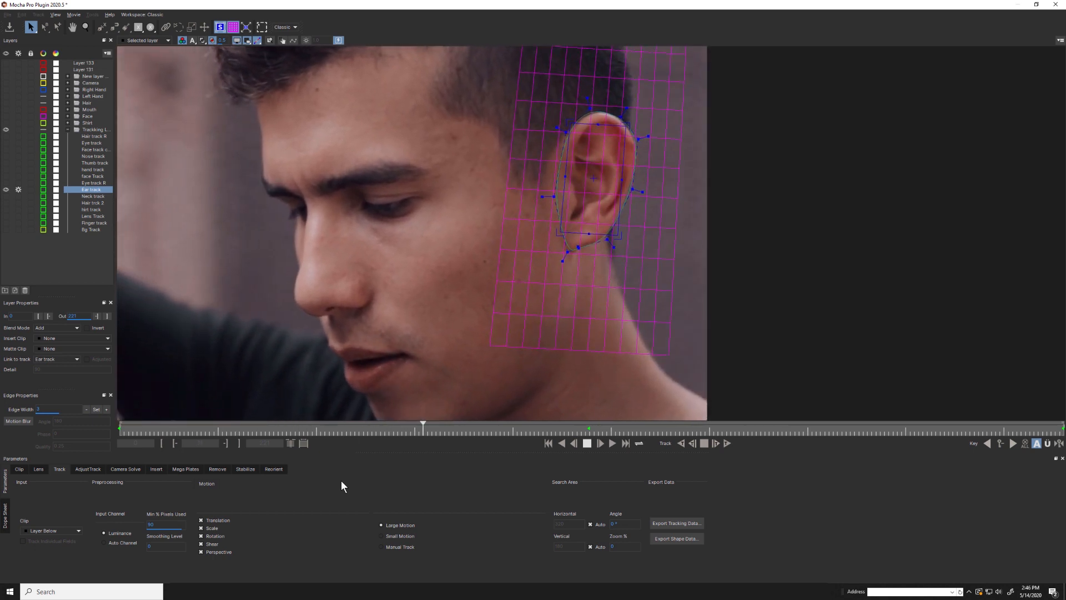
{"action": "left_click", "coordinate": [586, 443]}
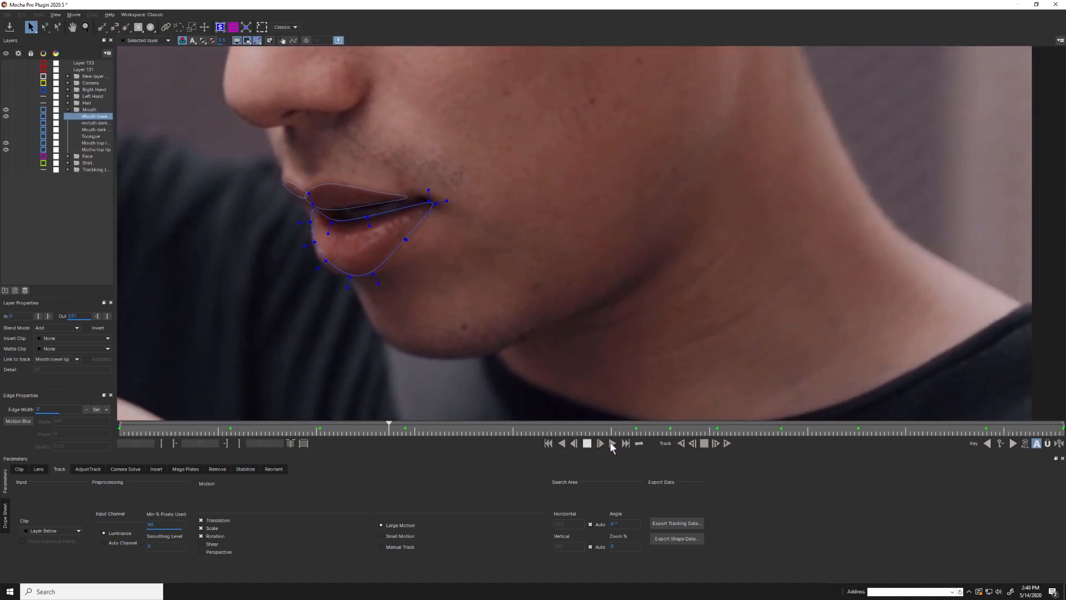
{"action": "left_click", "coordinate": [614, 444]}
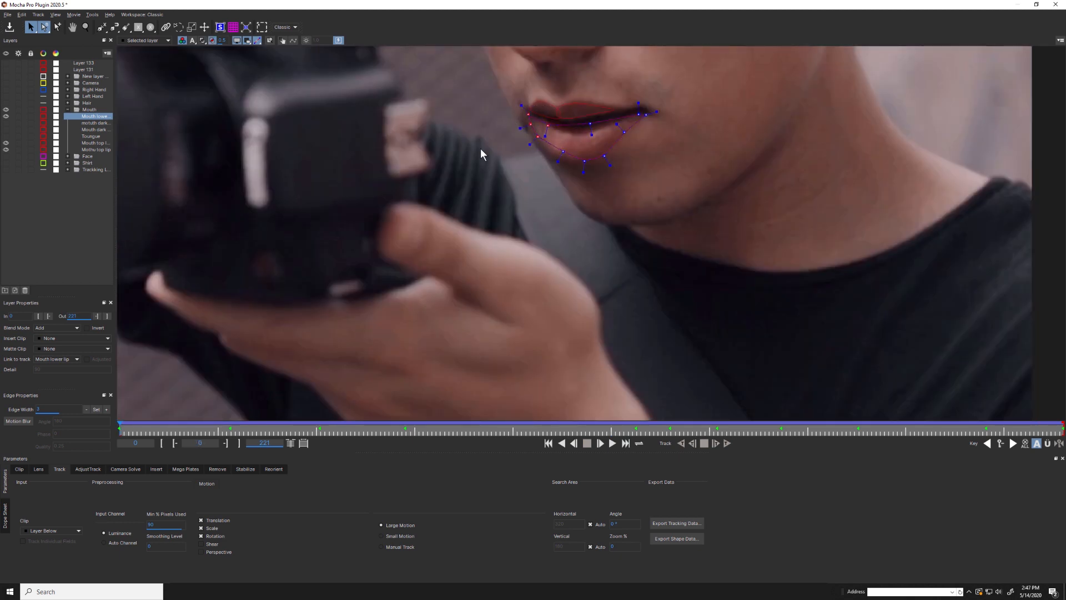
{"action": "left_click", "coordinate": [613, 443]}
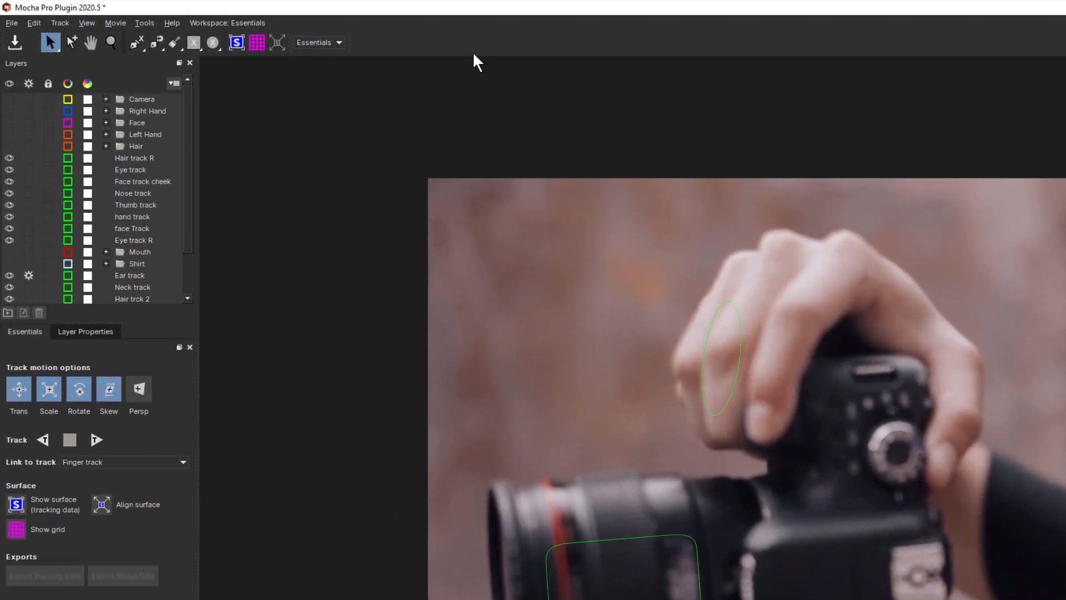
Switch the interface from the Essentials layout to the Roto workspace layout
{"action": "left_click", "coordinate": [322, 42]}
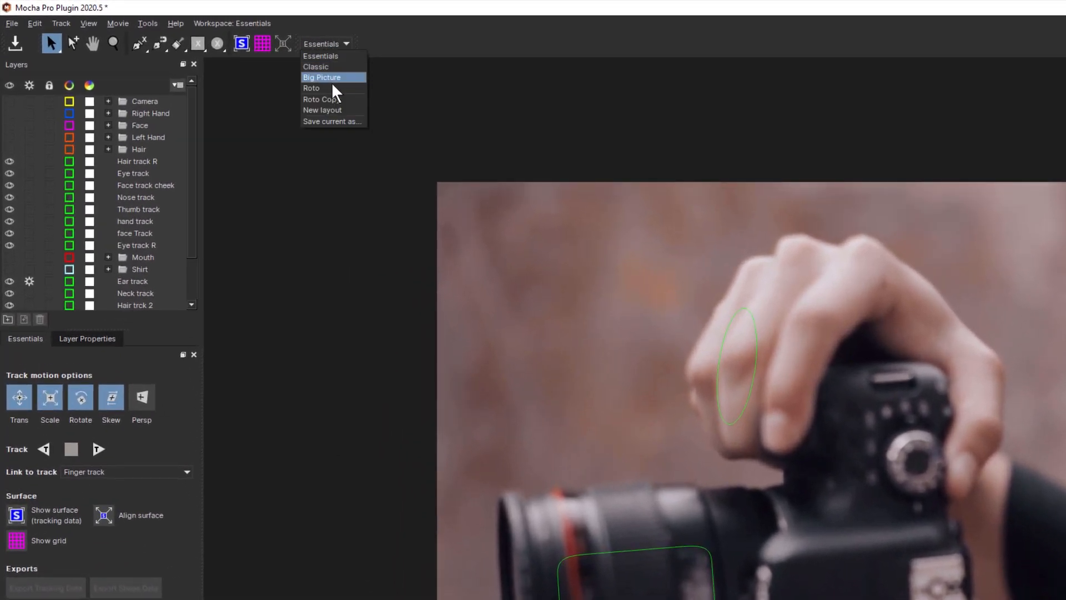
{"action": "left_click", "coordinate": [311, 88]}
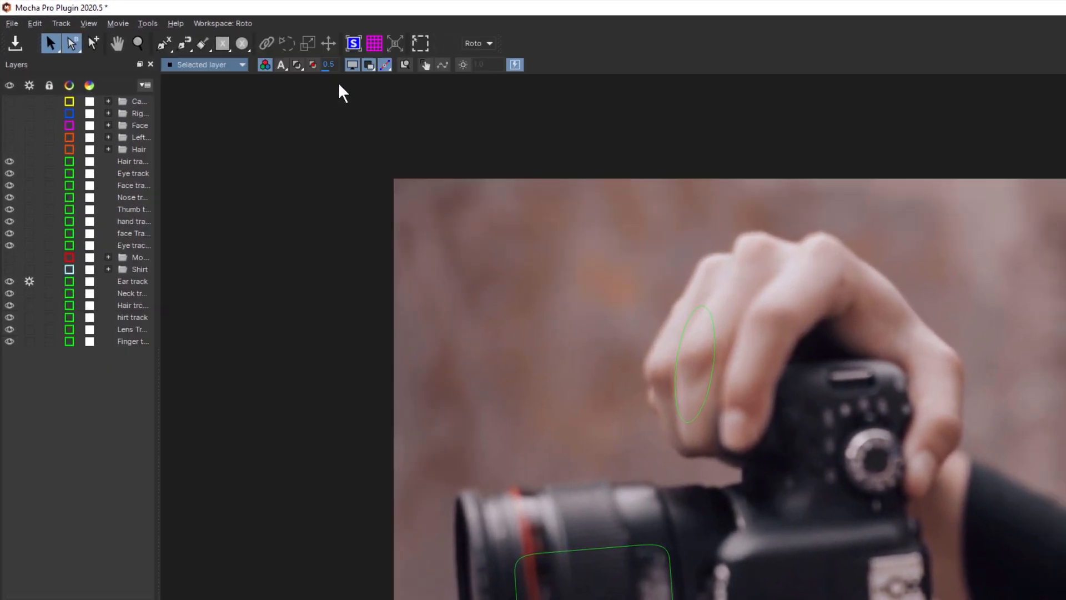
{"action": "left_click", "coordinate": [222, 22]}
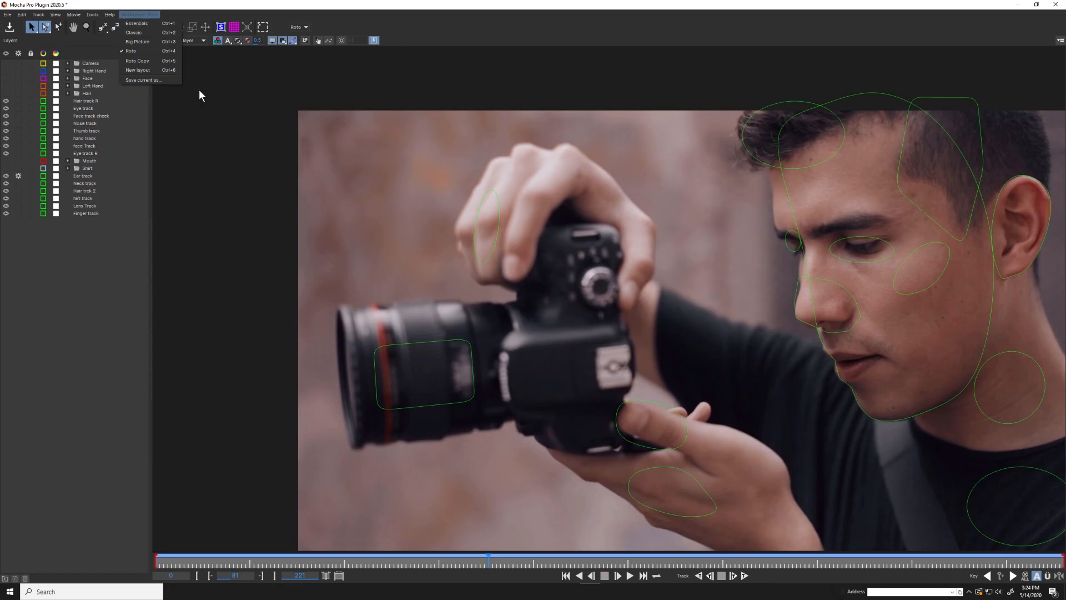
{"action": "left_click", "coordinate": [140, 23]}
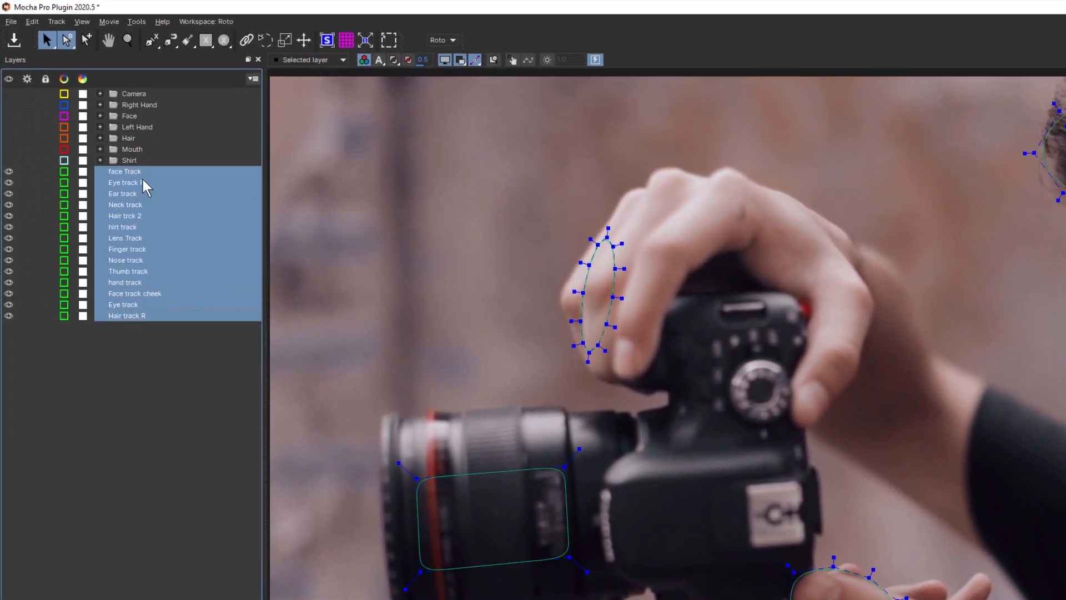
Group the selected track layers and name the new group 'Tracking Layers'
{"action": "right_click", "coordinate": [146, 185]}
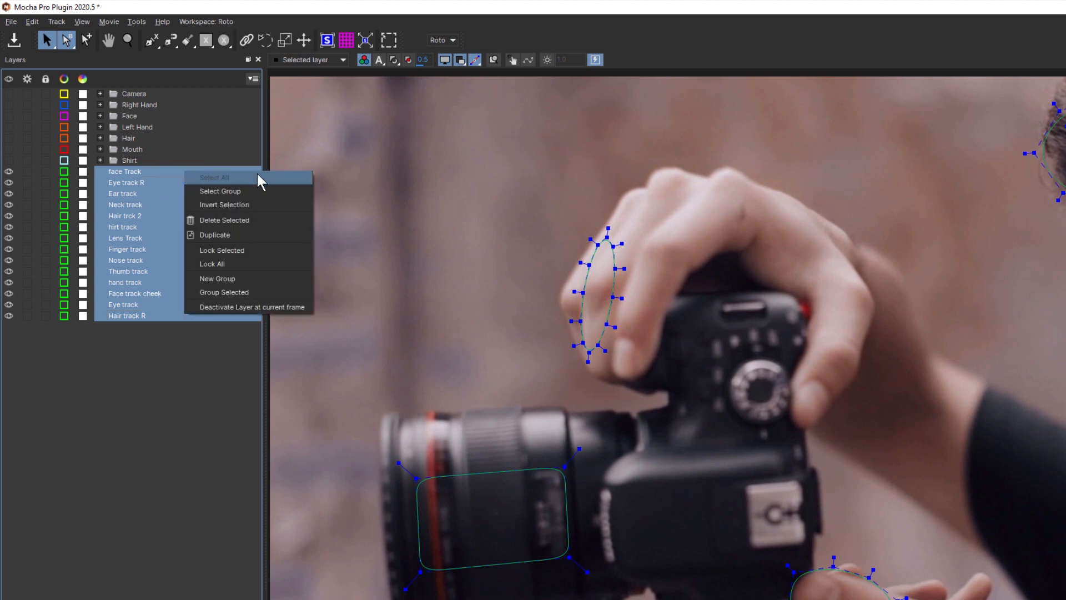
{"action": "mouse_move", "coordinate": [255, 292]}
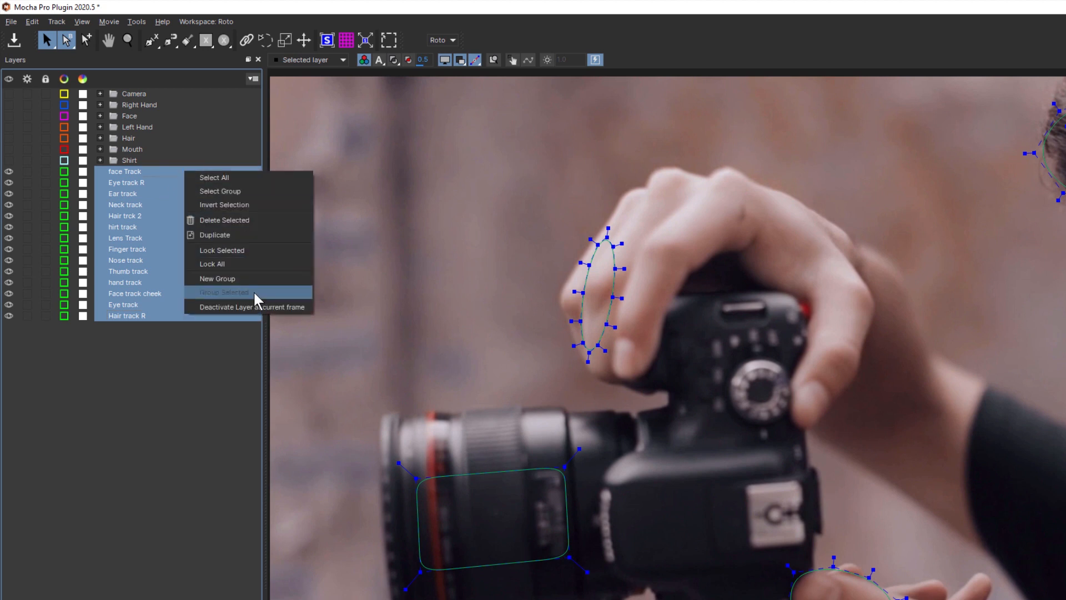
{"action": "left_click", "coordinate": [224, 292]}
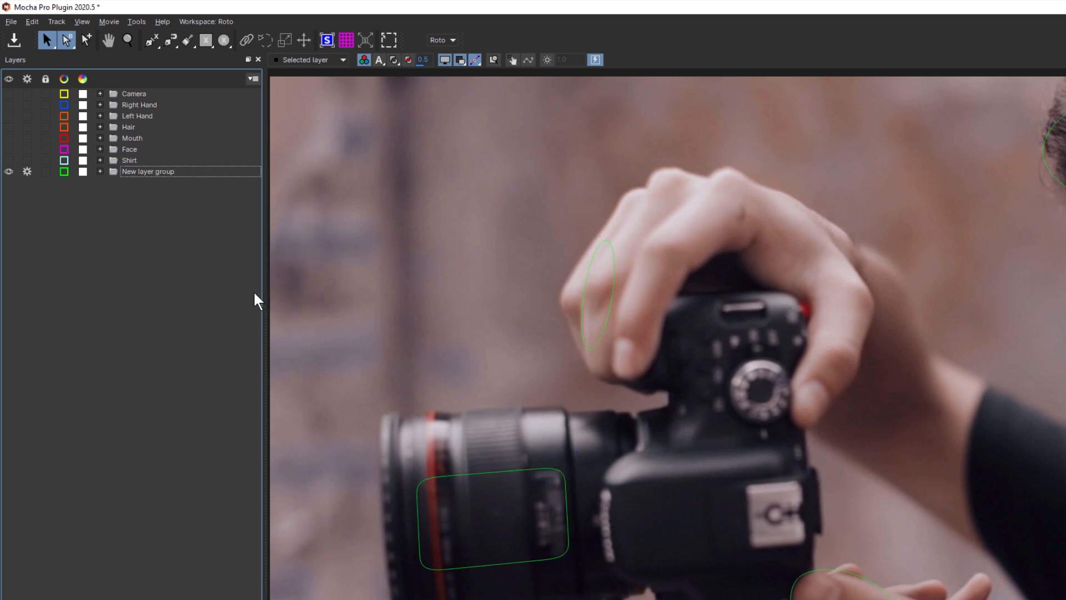
{"action": "type", "text": "Tracking Layers"}
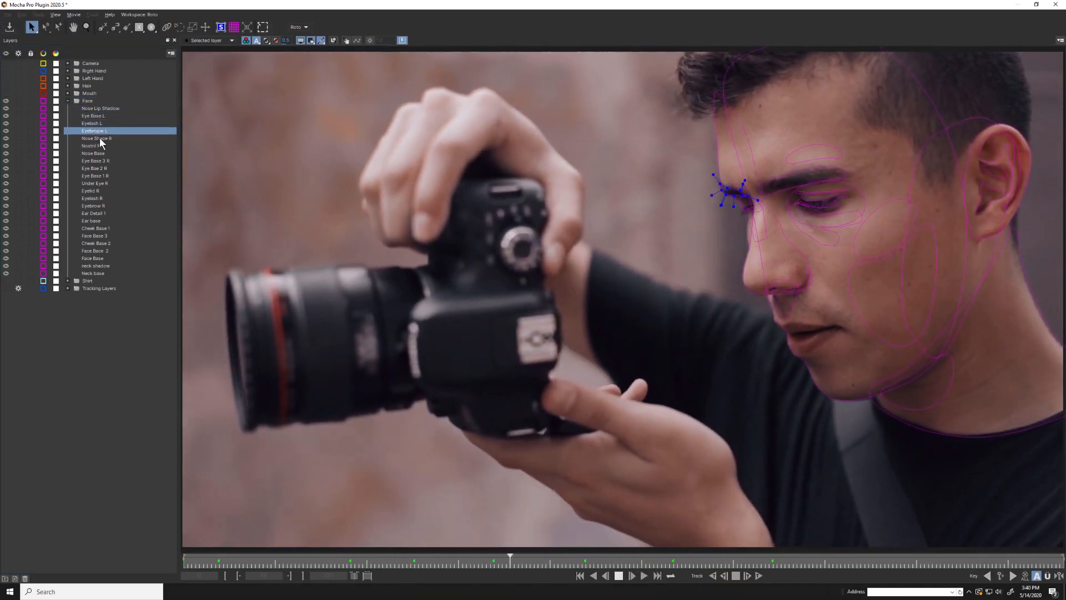
Outline the thumb with an X-spline on a Thumb layer linked to Thumb track
{"action": "left_click", "coordinate": [94, 168]}
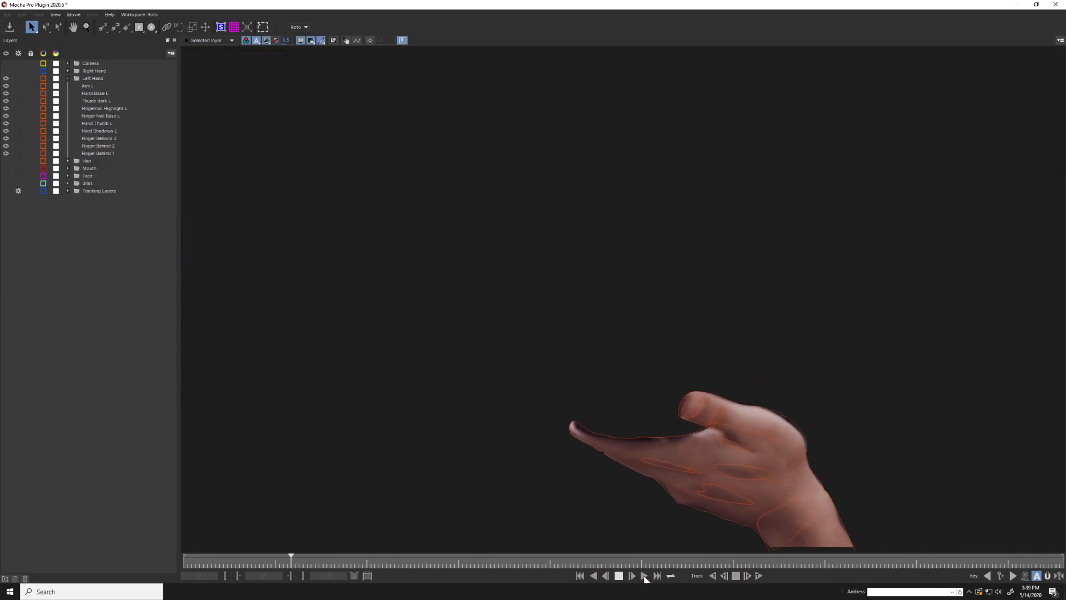
{"action": "left_click", "coordinate": [632, 592]}
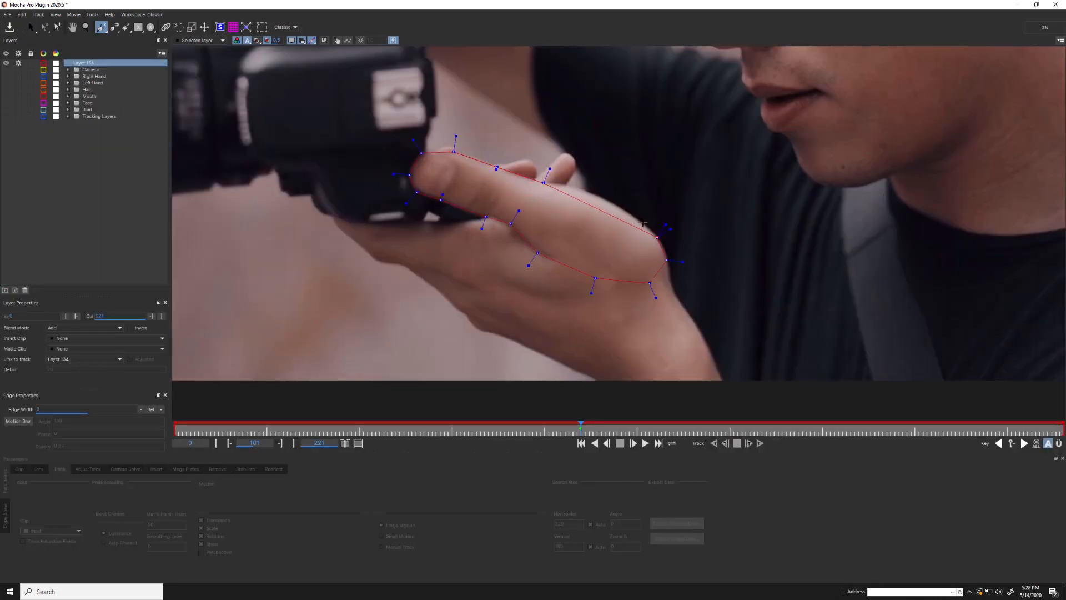
{"action": "left_click", "coordinate": [106, 360]}
{"action": "type", "text": "Thumb"}
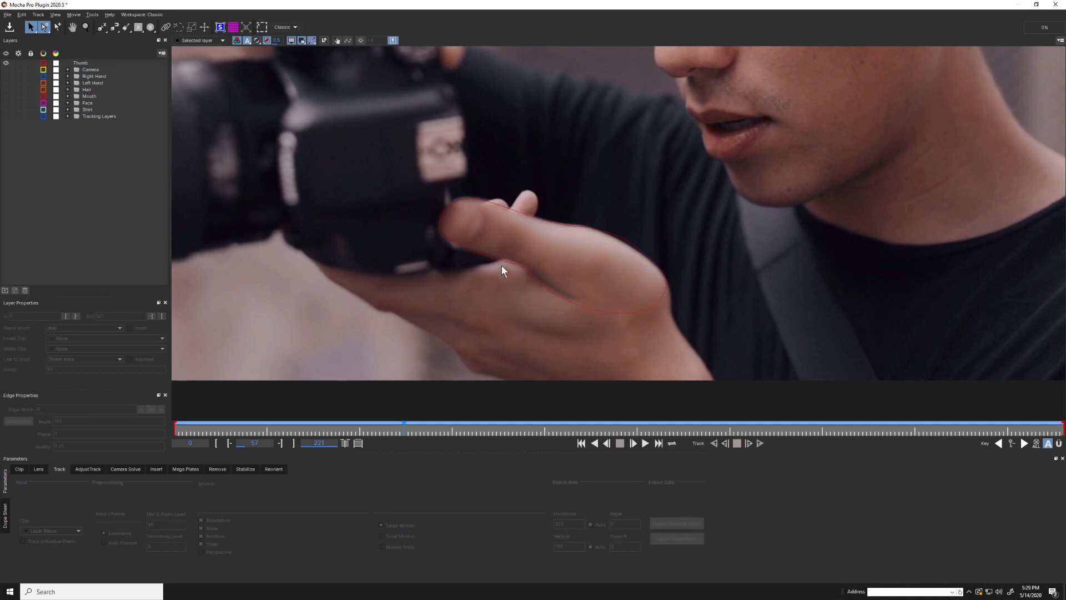
{"action": "left_click", "coordinate": [89, 63]}
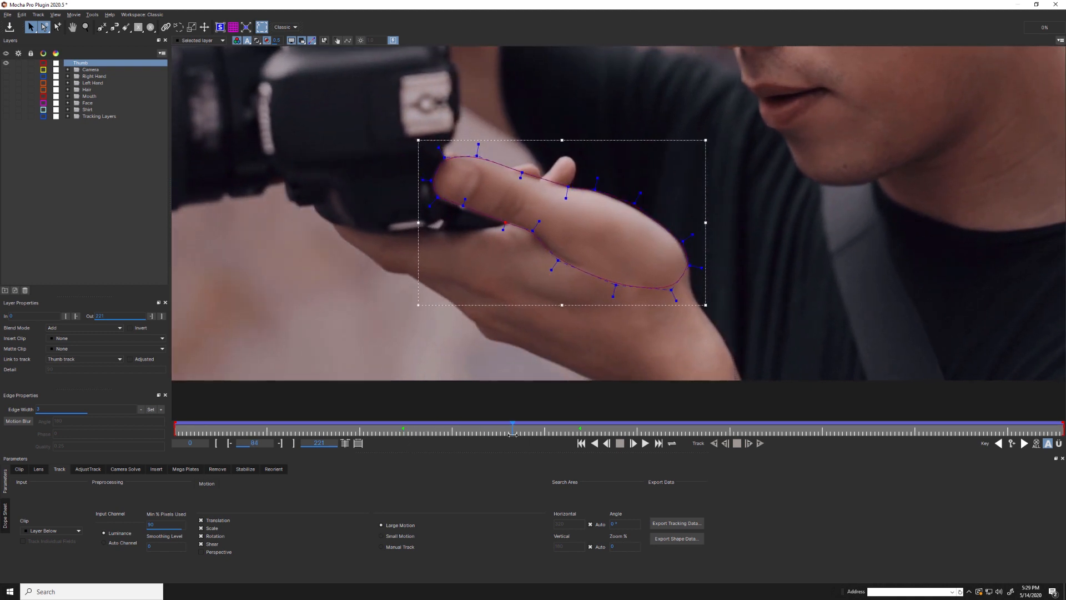
{"action": "left_click", "coordinate": [731, 433]}
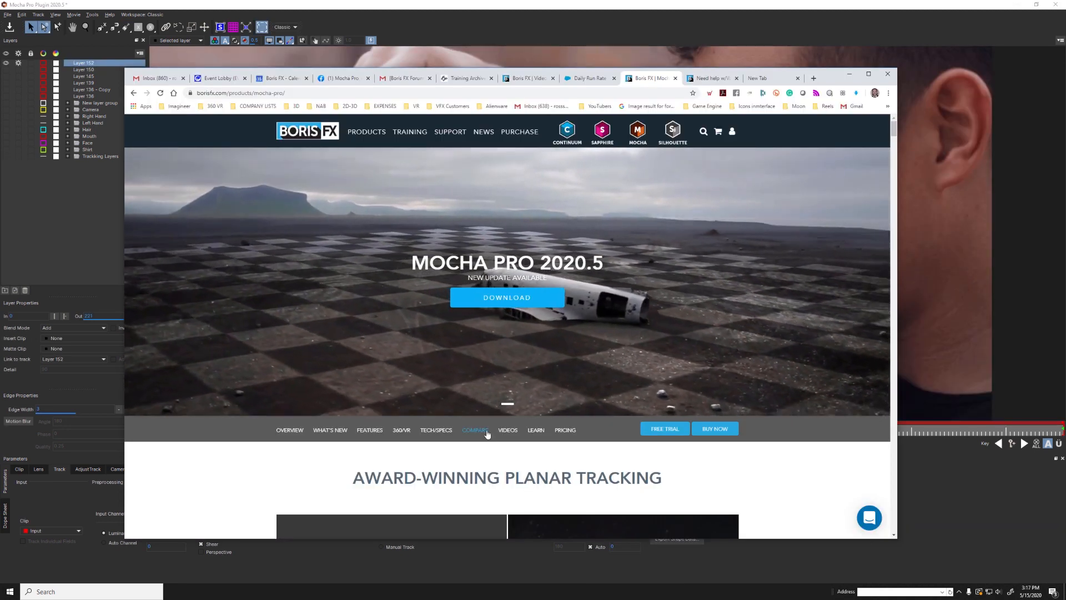
Browse the Boris FX Mocha Pro 2020.5 product page and its Courses link in Chrome
{"action": "left_click", "coordinate": [476, 430]}
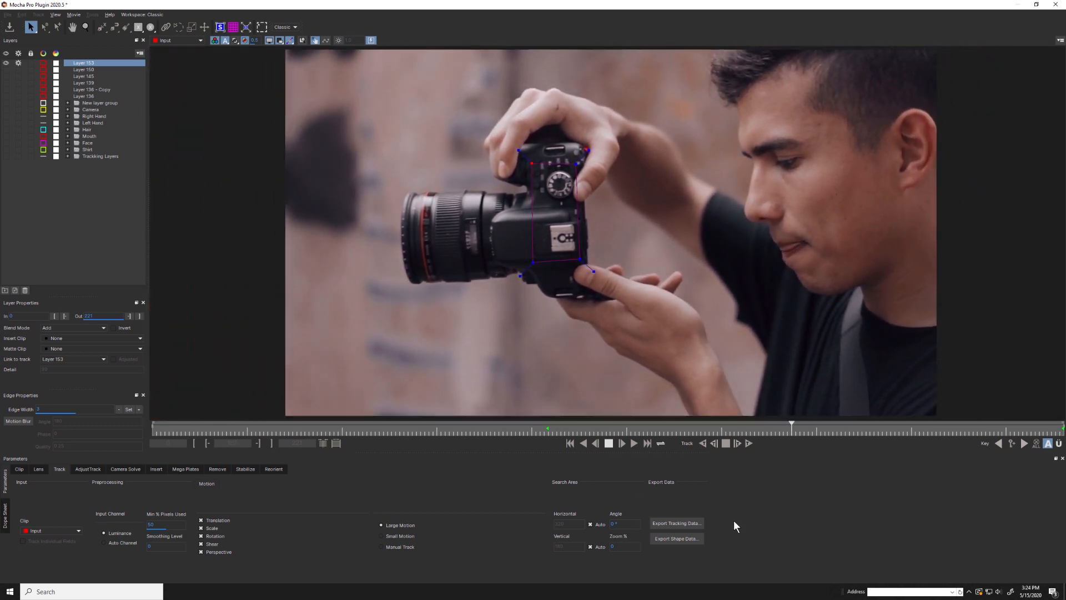
Draw and reshape a spline around the camera's logo badge, linked to the camera track
{"action": "left_click", "coordinate": [473, 438]}
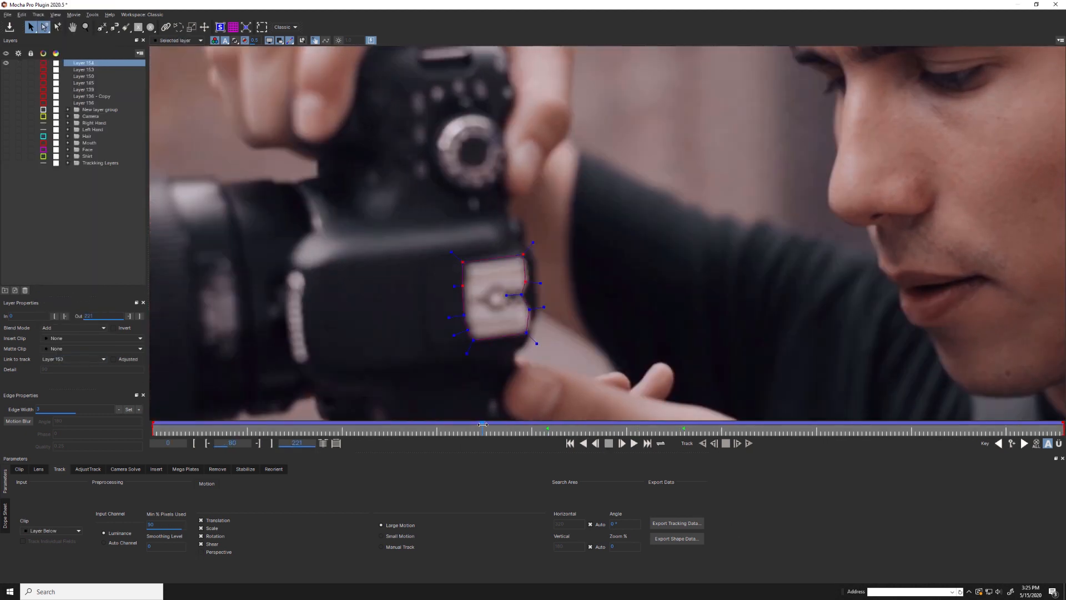
{"action": "left_click_drag", "start_coordinate": [483, 427], "coordinate": [317, 426]}
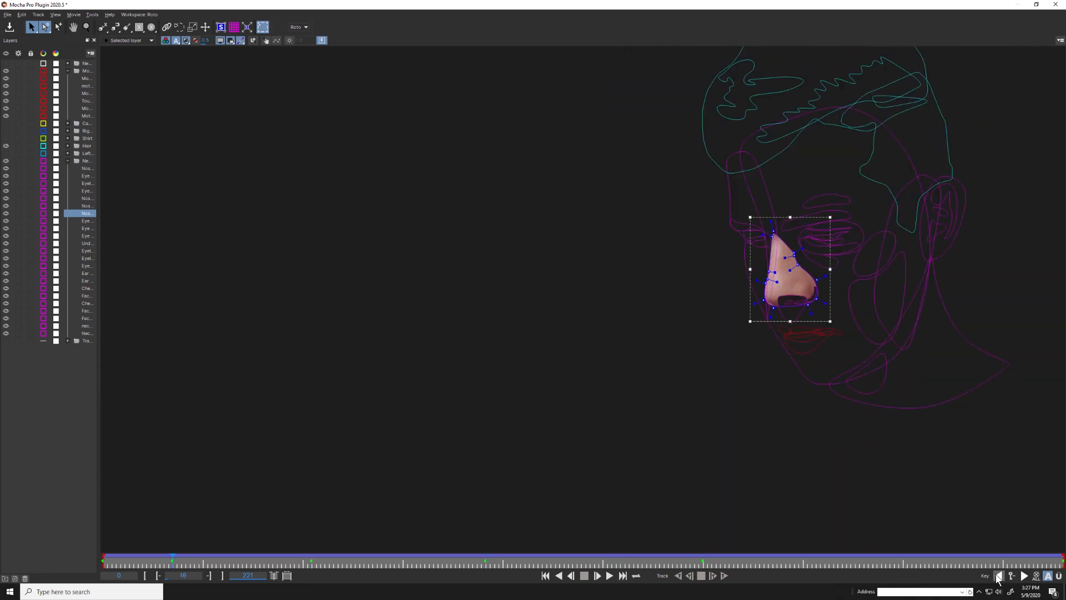
Step to the nose shape's next keyframe, then select every layer in the Face group
{"action": "left_click", "coordinate": [996, 576]}
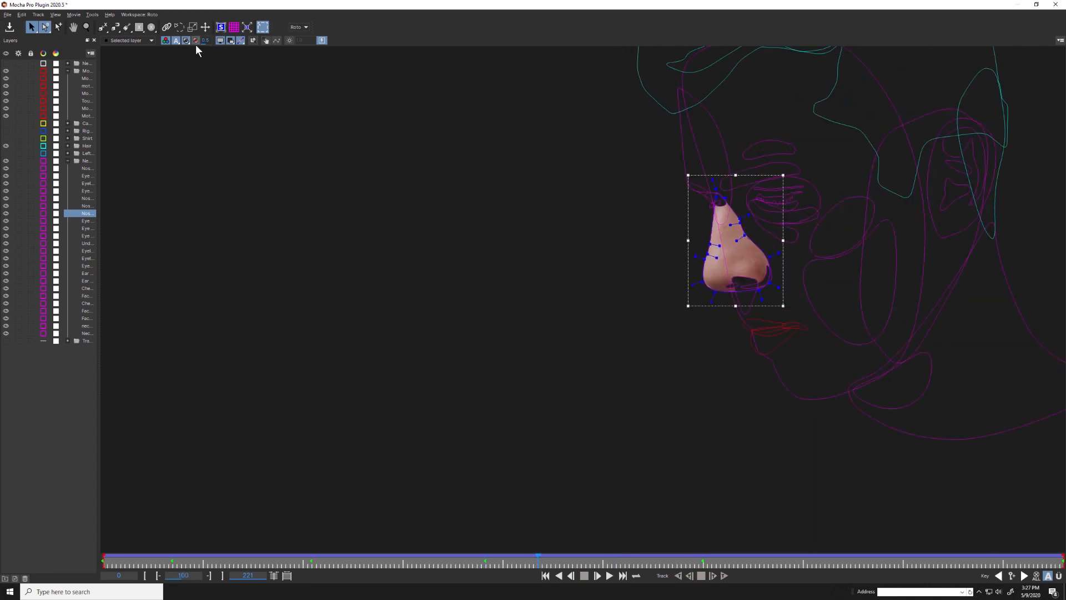
{"action": "right_click", "coordinate": [160, 198]}
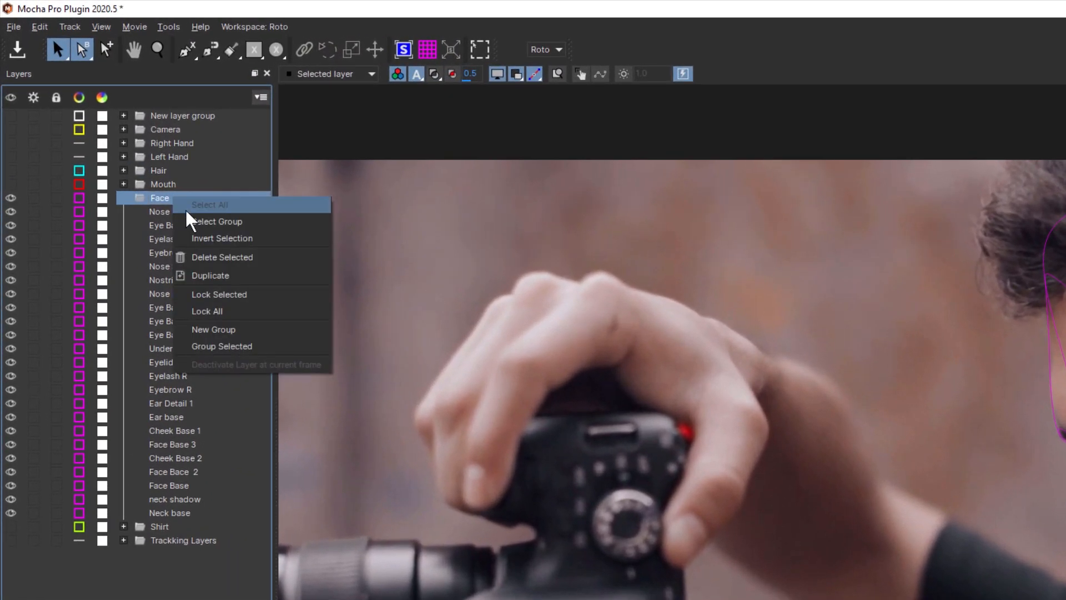
{"action": "left_click", "coordinate": [218, 221]}
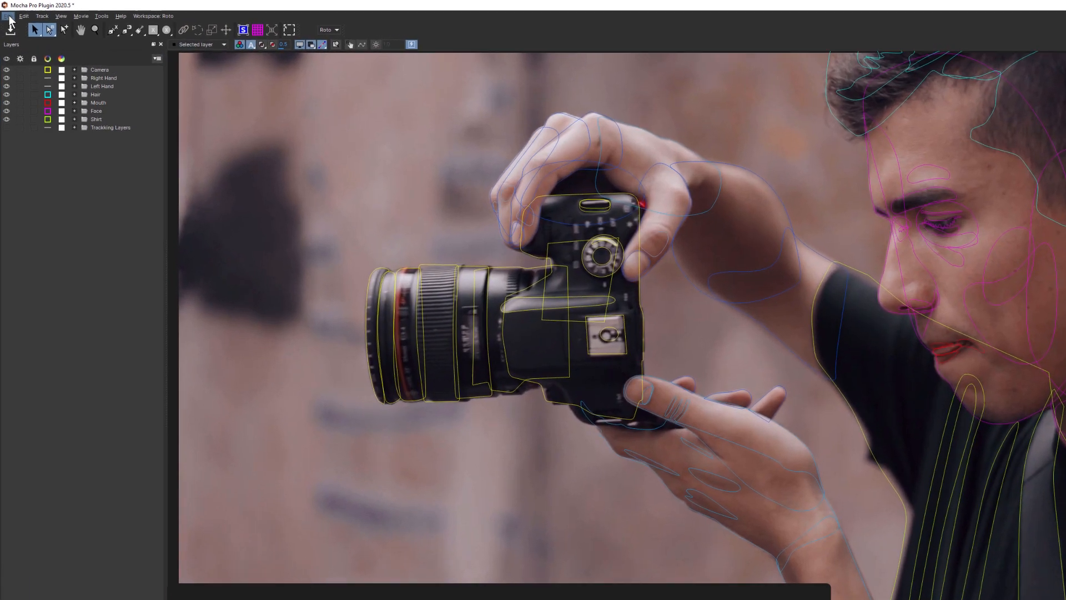
Show the Preferences output settings with autosave every 5 minutes and 5 backups
{"action": "left_click", "coordinate": [10, 15]}
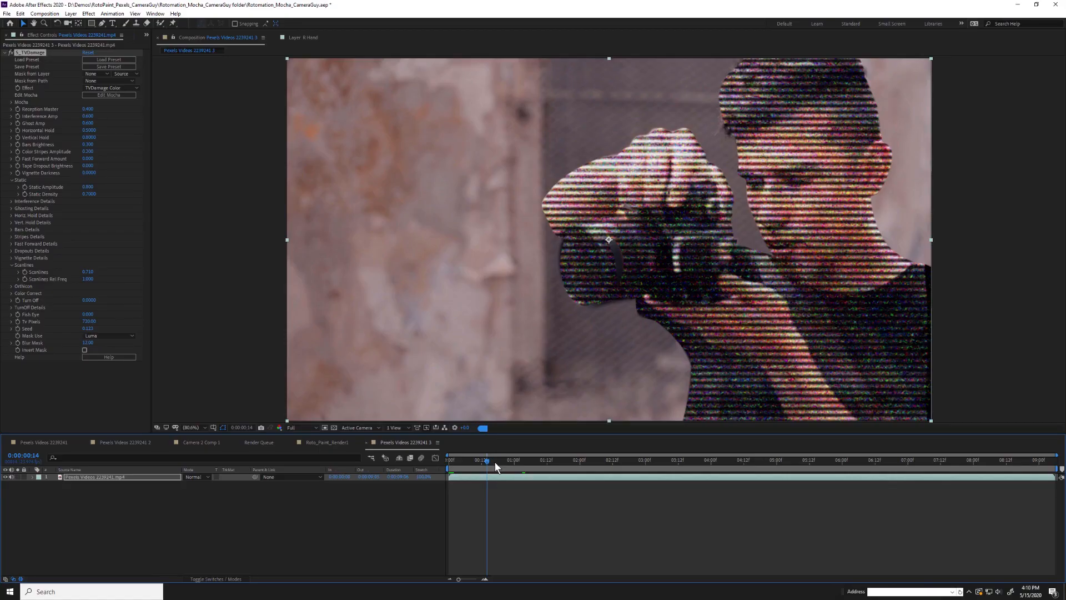
{"action": "mouse_move", "coordinate": [487, 527]}
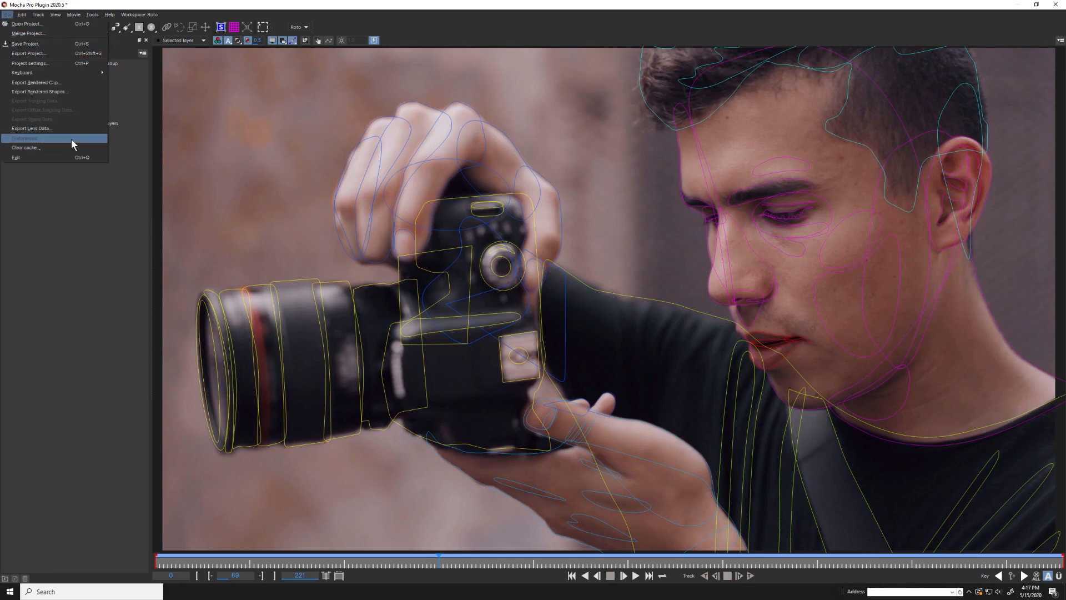
{"action": "left_click", "coordinate": [24, 137]}
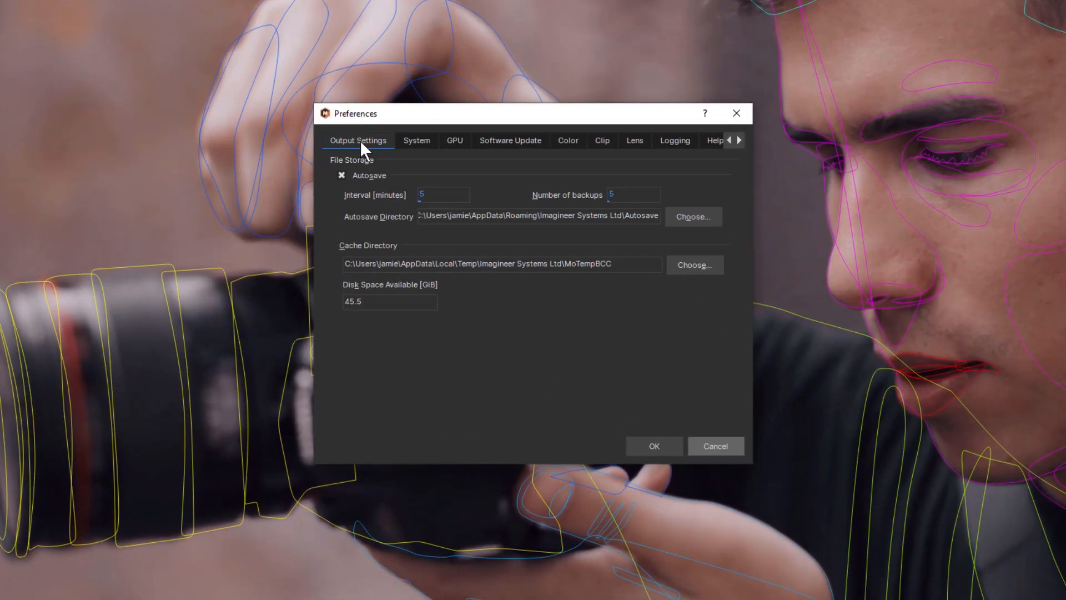
{"action": "mouse_move", "coordinate": [389, 183]}
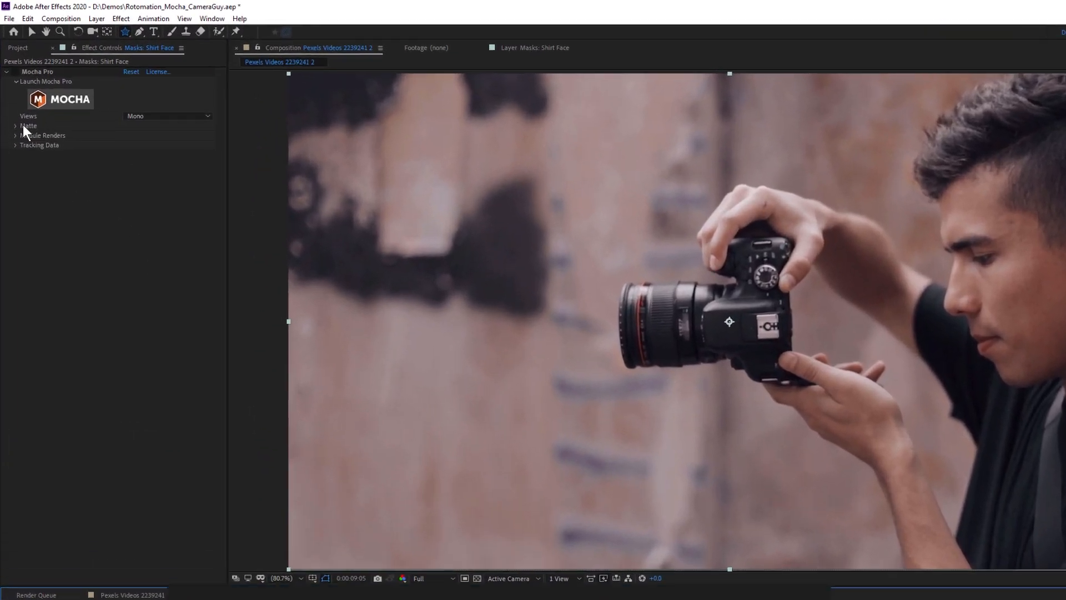
Limit the Mocha matte's visible layers to Face and Shirt and create AE masks from them
{"action": "left_click", "coordinate": [16, 126]}
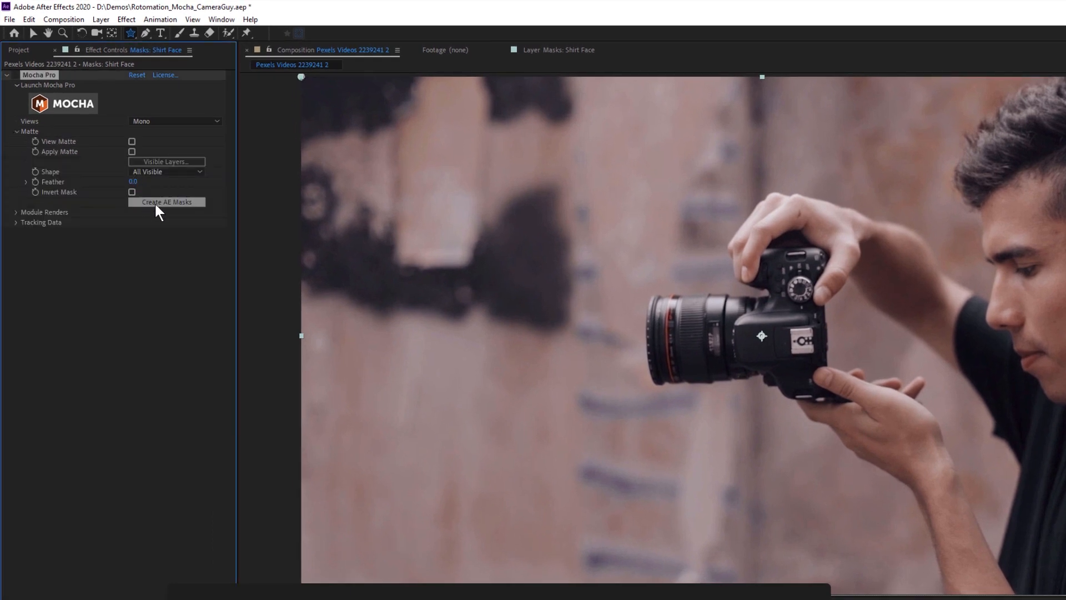
{"action": "mouse_move", "coordinate": [179, 211]}
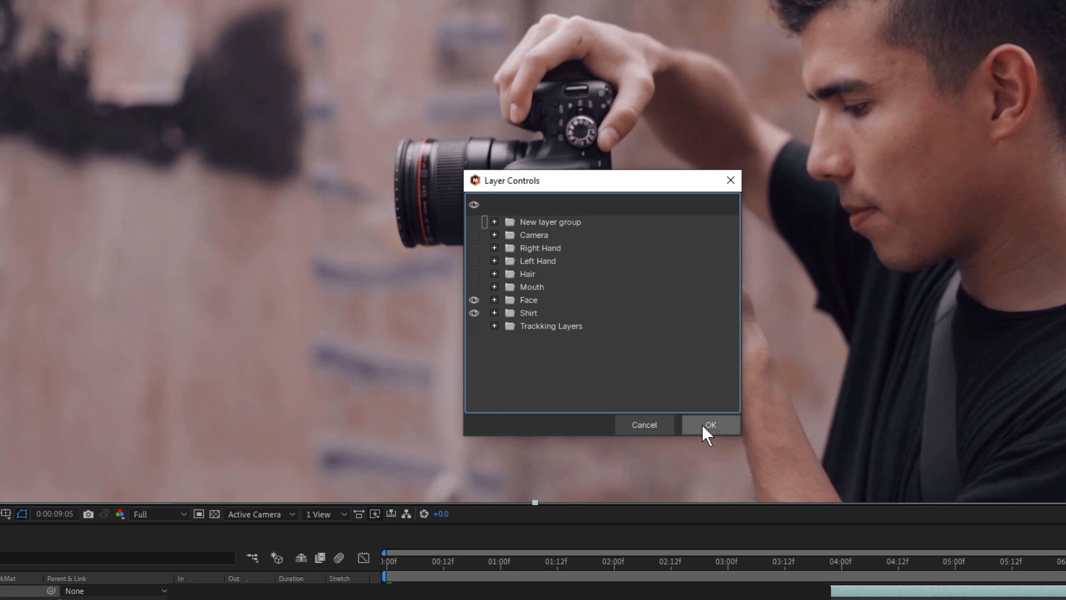
{"action": "left_click", "coordinate": [711, 424]}
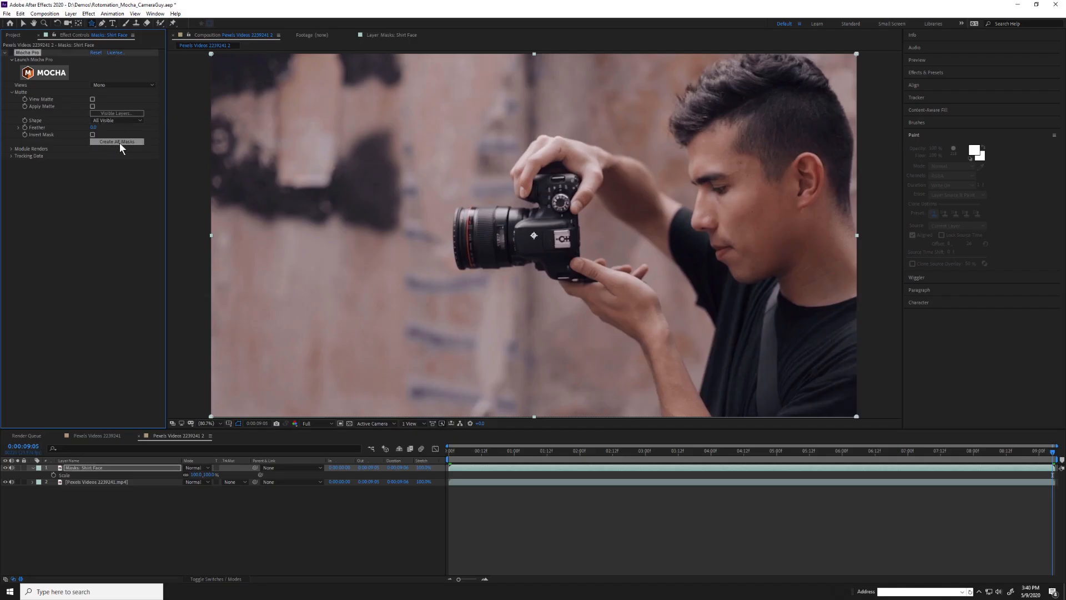
{"action": "left_click", "coordinate": [117, 141]}
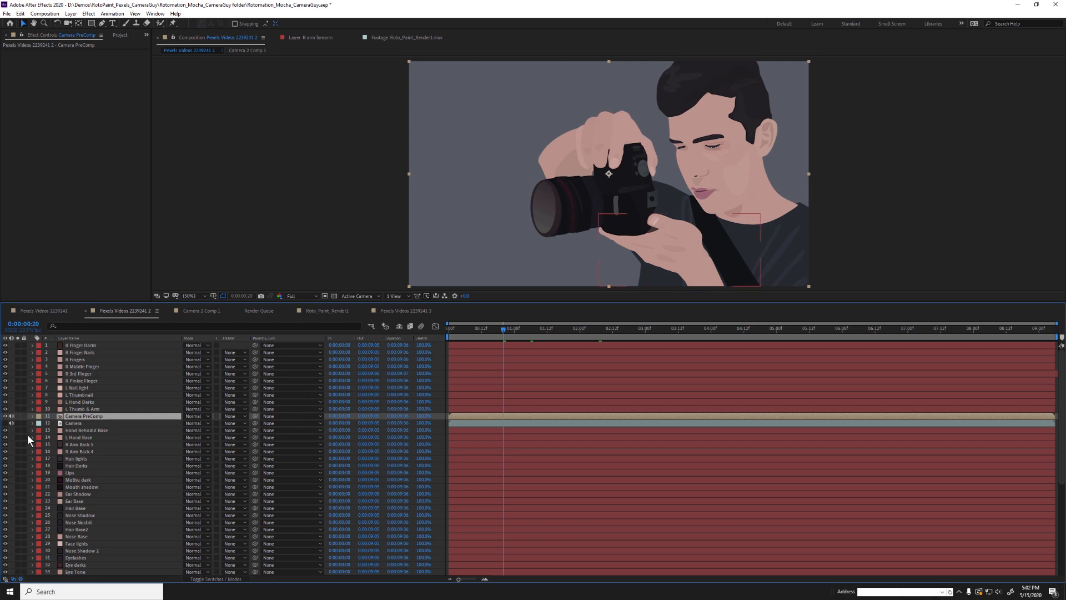
Solo and enter the Camera PreComp, then inspect the top solid's Gradient Ramp
{"action": "left_click", "coordinate": [15, 416]}
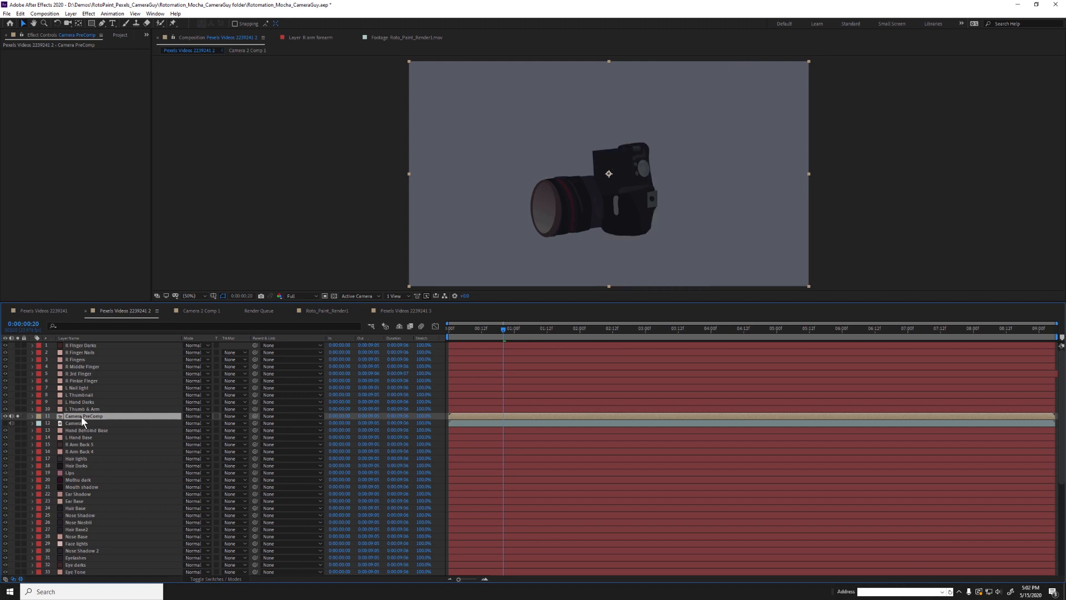
{"action": "left_click", "coordinate": [201, 311]}
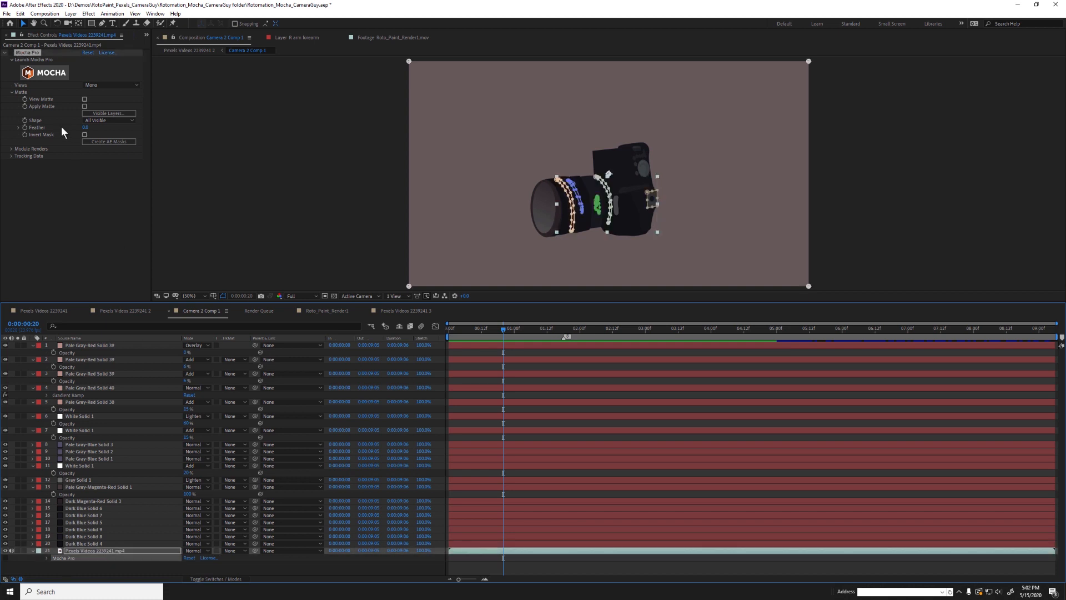
{"action": "left_click", "coordinate": [89, 345]}
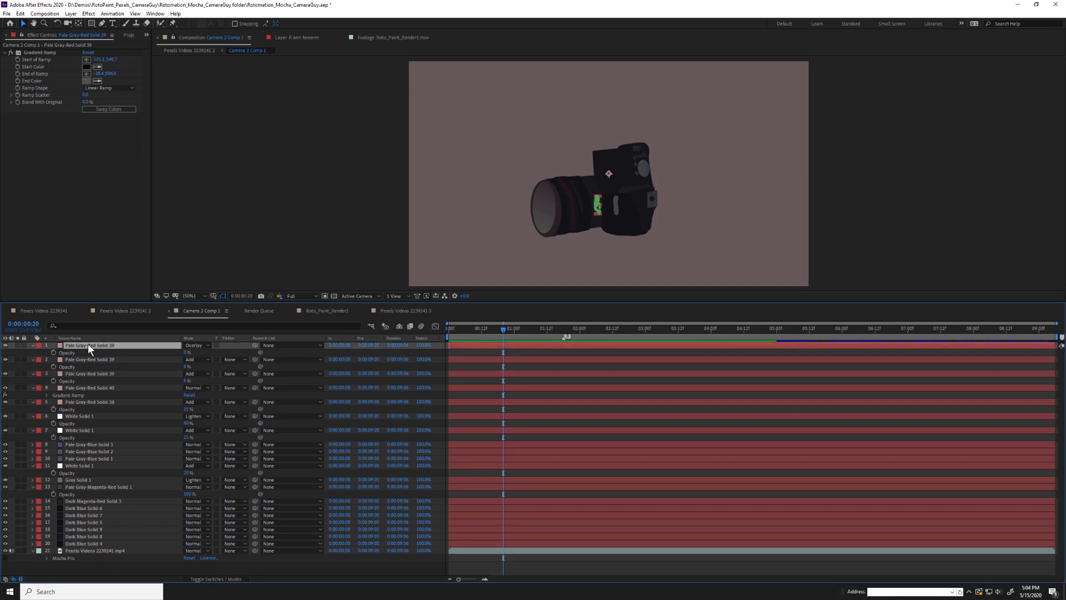